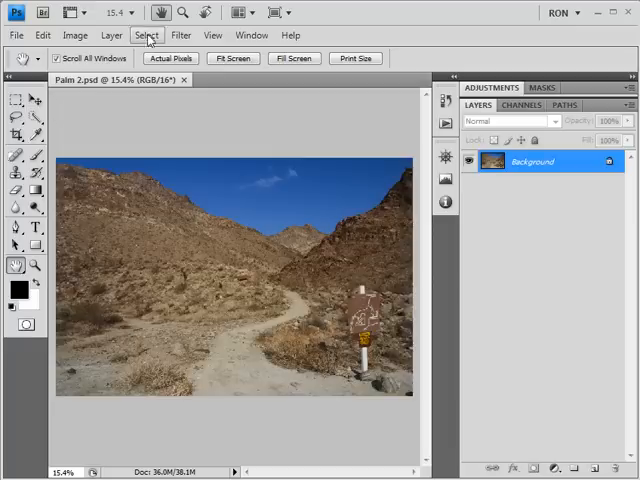
# - Load the saved Sky channel from Palm 2.psd as the active selection
pyautogui.click(152, 36)
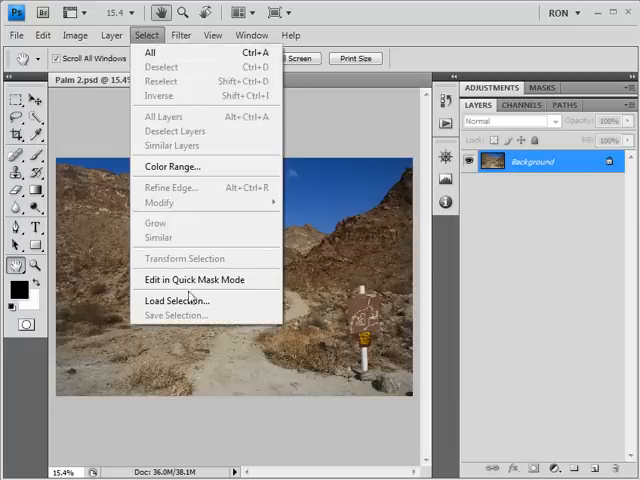
pyautogui.click(180, 300)
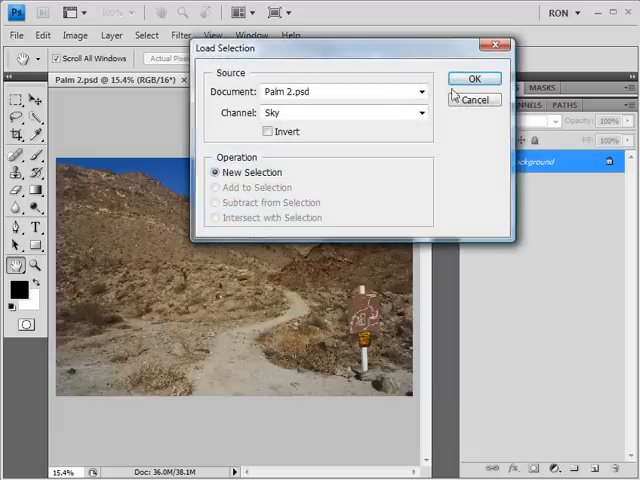
pyautogui.click(474, 78)
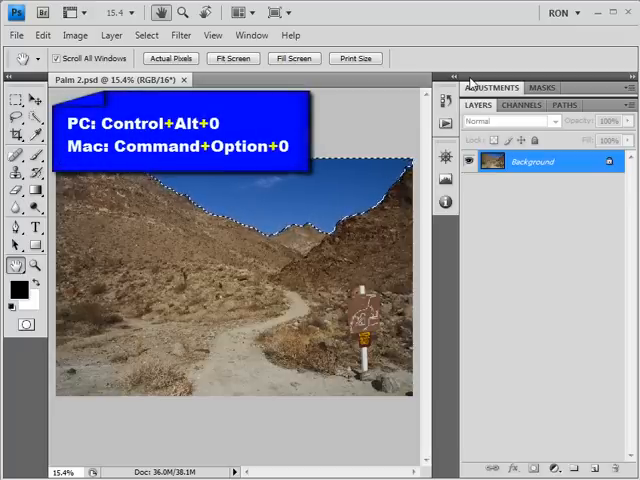
# - View the ridge edge at actual pixels with the sky selection shown as a red quick mask
pyautogui.press('ctrl+alt+0')
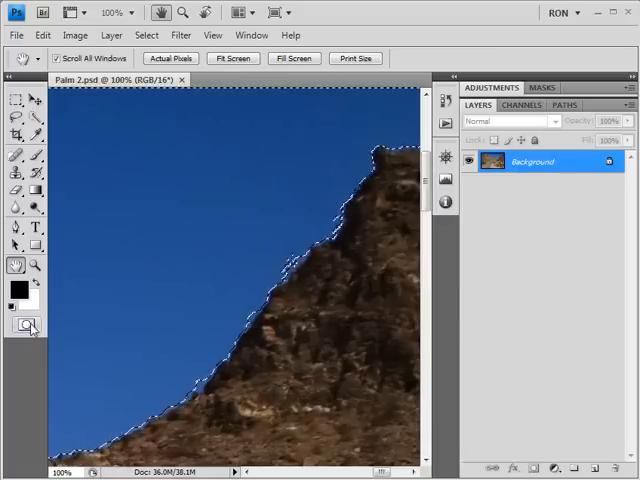
pyautogui.click(16, 324)
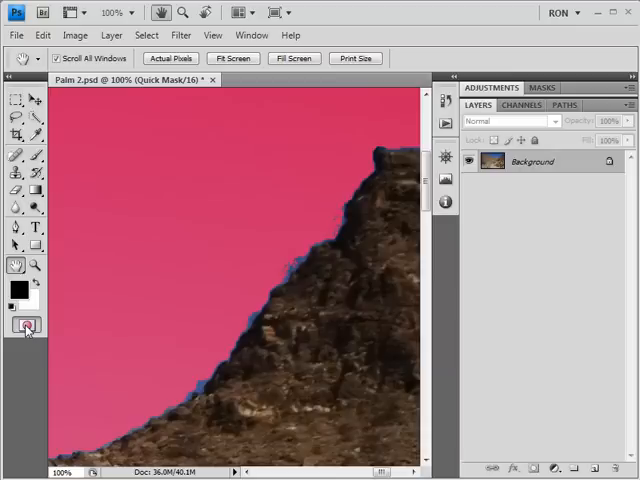
# - Compare Refine Edge previews — Standard, Quick Mask, On Black, On White, Mask — ending on Quick Mask
pyautogui.click(24, 324)
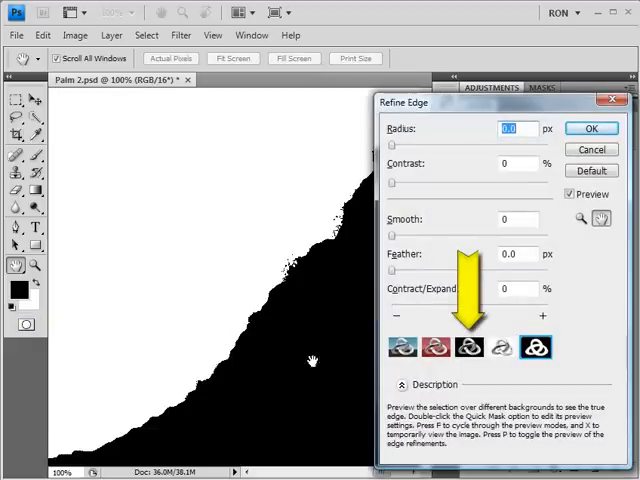
pyautogui.click(402, 348)
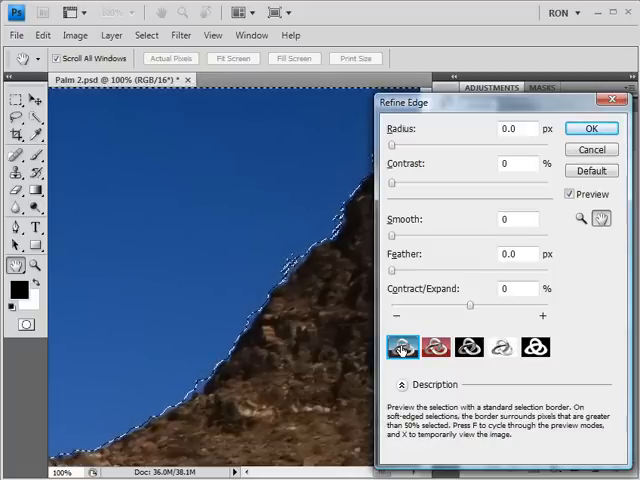
pyautogui.click(434, 348)
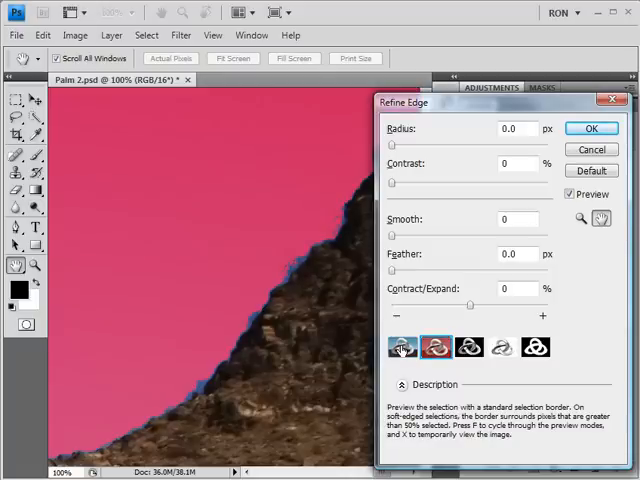
pyautogui.click(468, 348)
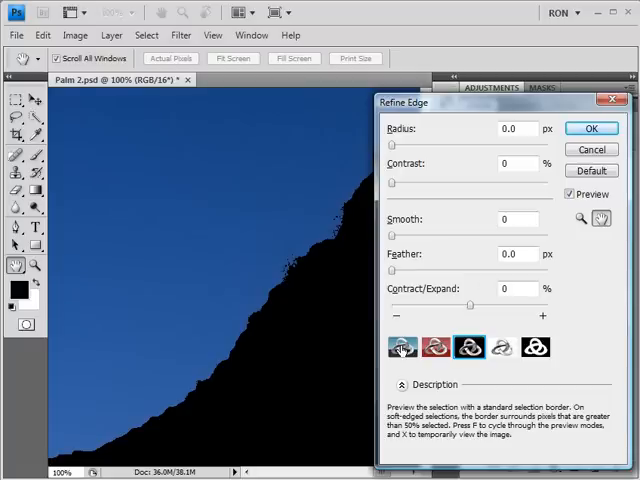
pyautogui.click(502, 348)
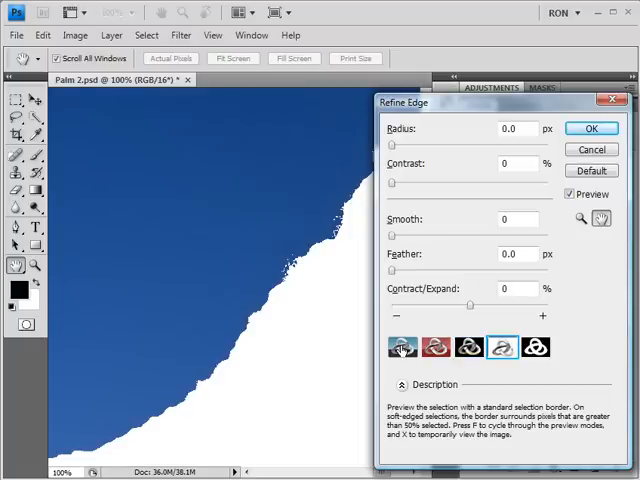
pyautogui.click(536, 348)
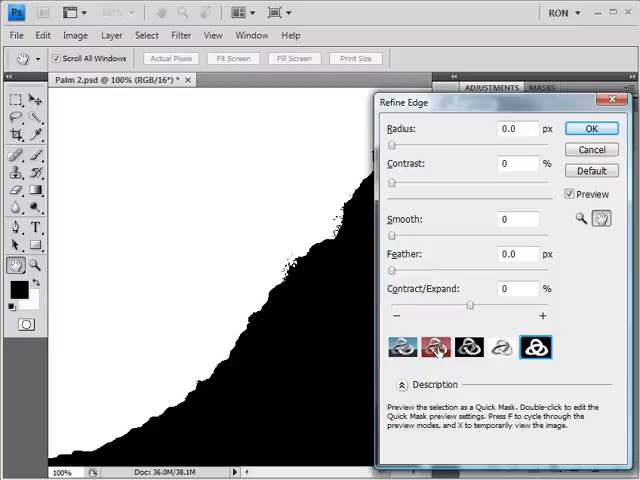
pyautogui.click(438, 348)
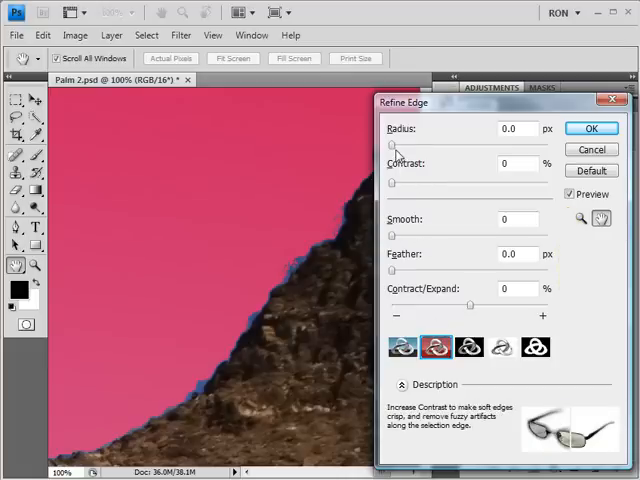
# - Try Radius values such as 48.3 px and then around 15 px on the sky edge
pyautogui.moveTo(392, 146); pyautogui.dragTo(488, 146)
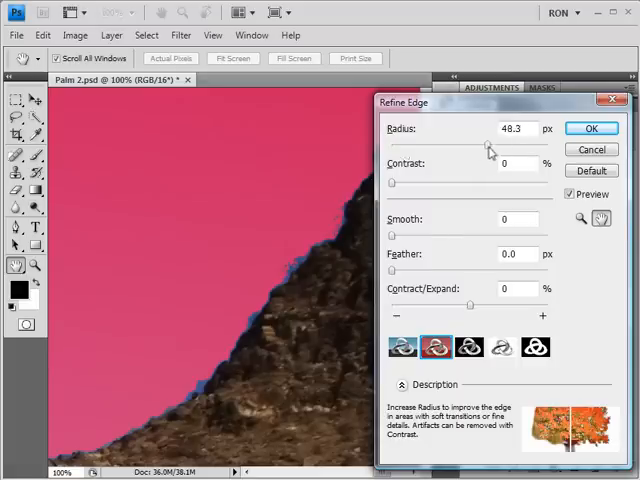
pyautogui.moveTo(488, 144); pyautogui.dragTo(556, 144)
pyautogui.write('15')
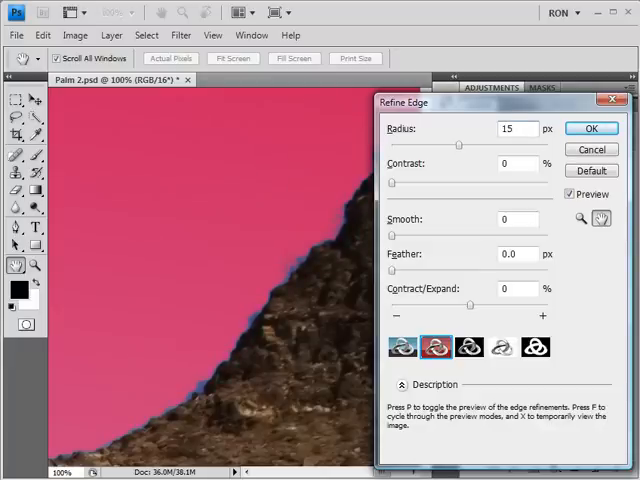
pyautogui.moveTo(458, 144); pyautogui.dragTo(518, 144)
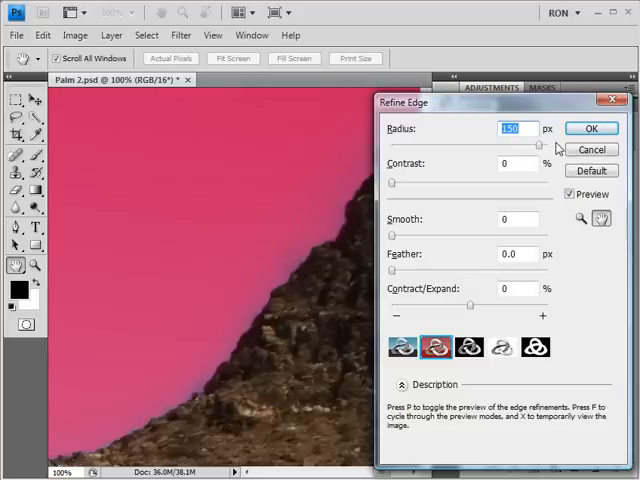
pyautogui.moveTo(430, 180)
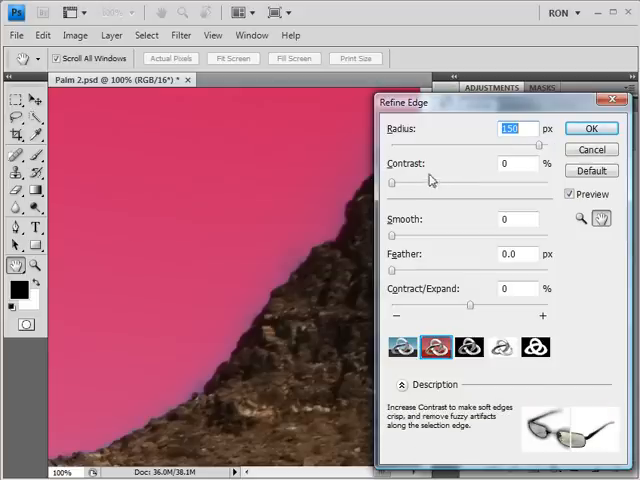
# - Raise the Contrast slider to sharpen the sky selection's ridge boundary
pyautogui.moveTo(392, 184); pyautogui.dragTo(436, 188)
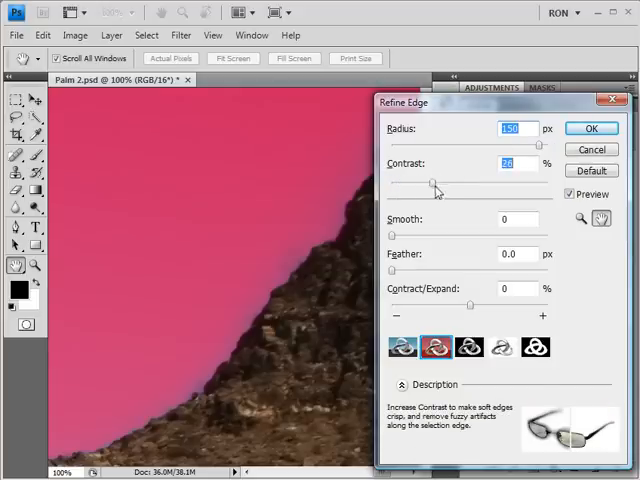
pyautogui.moveTo(436, 184); pyautogui.dragTo(512, 184)
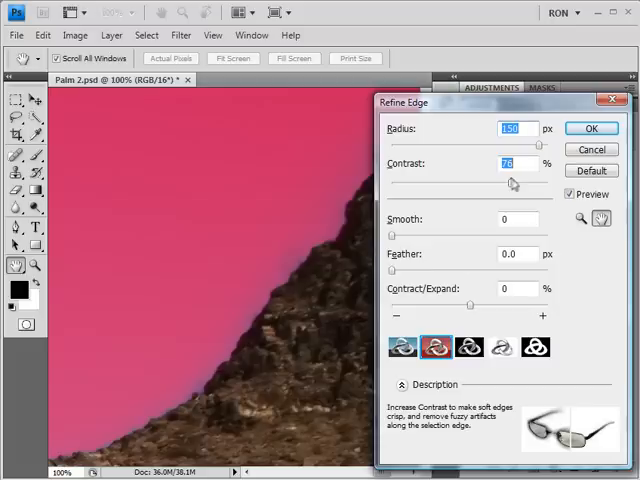
pyautogui.moveTo(510, 184); pyautogui.dragTo(524, 184)
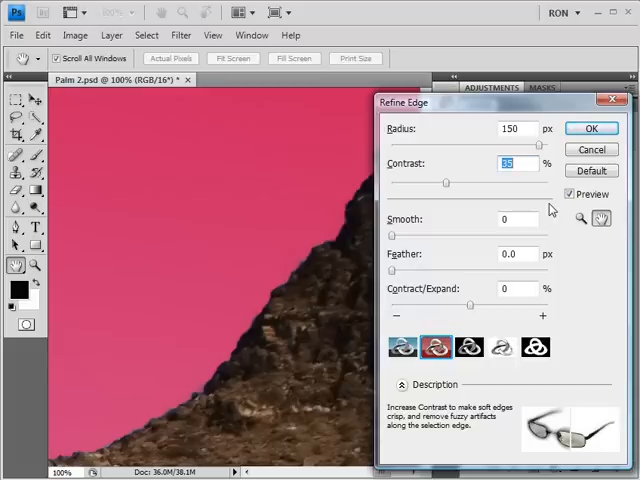
pyautogui.moveTo(412, 262)
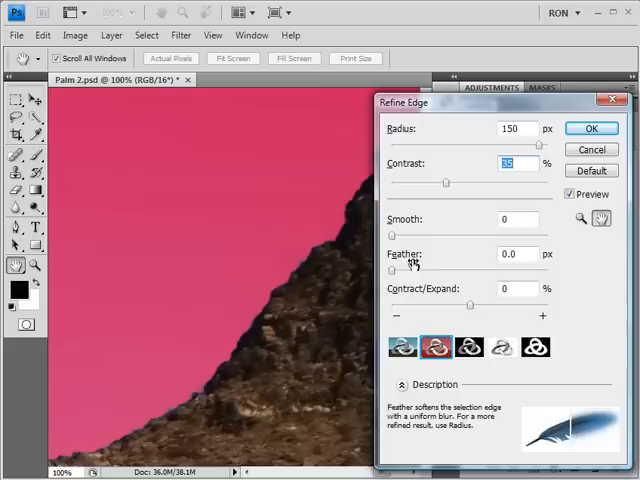
# - Feather the sky selection edge up to about 29.7 px for a soft transition
pyautogui.moveTo(396, 270); pyautogui.dragTo(428, 270)
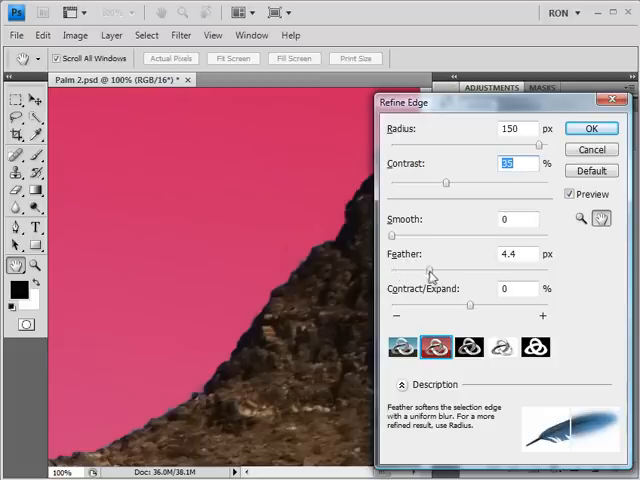
pyautogui.moveTo(430, 272); pyautogui.dragTo(472, 272)
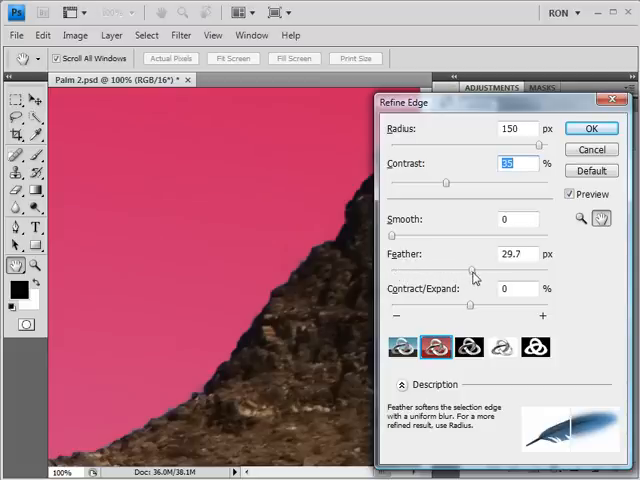
pyautogui.moveTo(472, 272); pyautogui.dragTo(478, 272)
pyautogui.write('2')
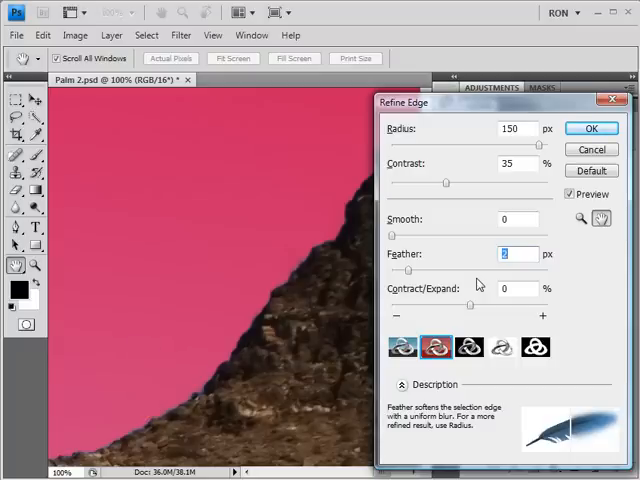
pyautogui.moveTo(472, 310)
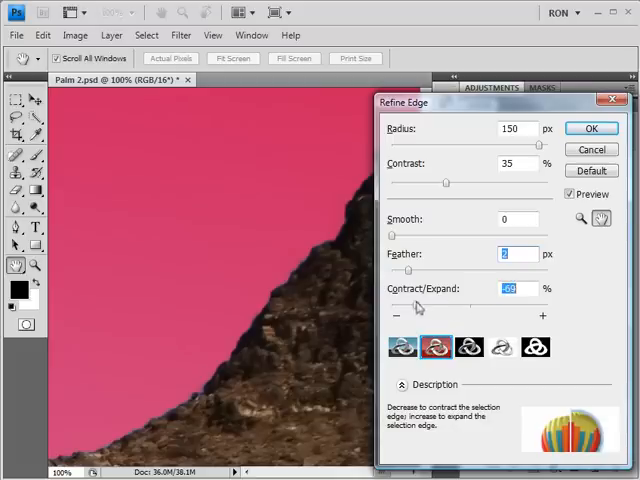
# - Contract the sky selection fully to -100, then return Contract/Expand to 0
pyautogui.moveTo(418, 306); pyautogui.dragTo(392, 306)
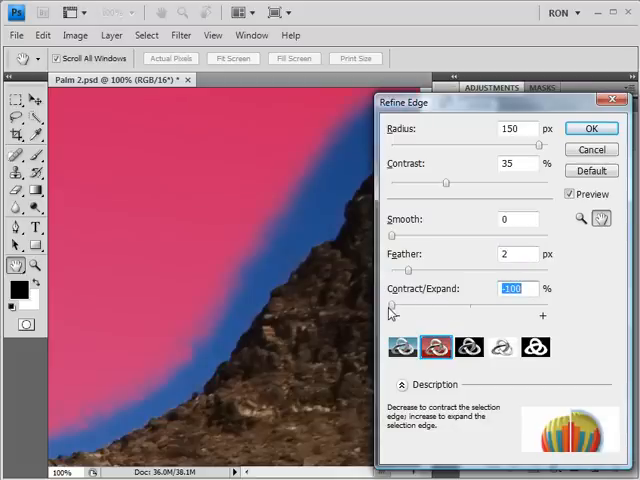
pyautogui.moveTo(392, 308)
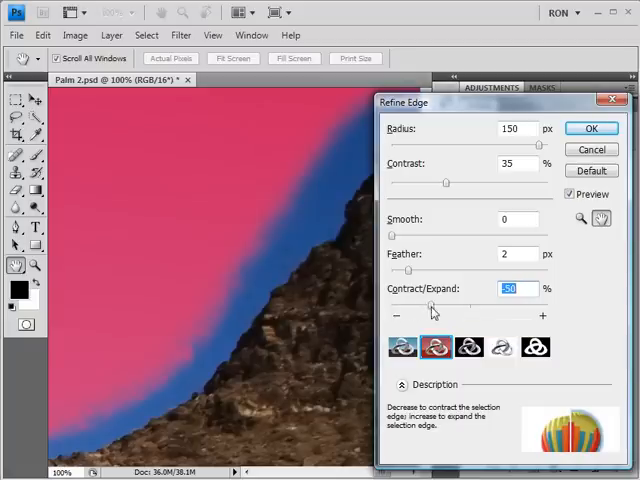
pyautogui.moveTo(432, 304); pyautogui.dragTo(548, 304)
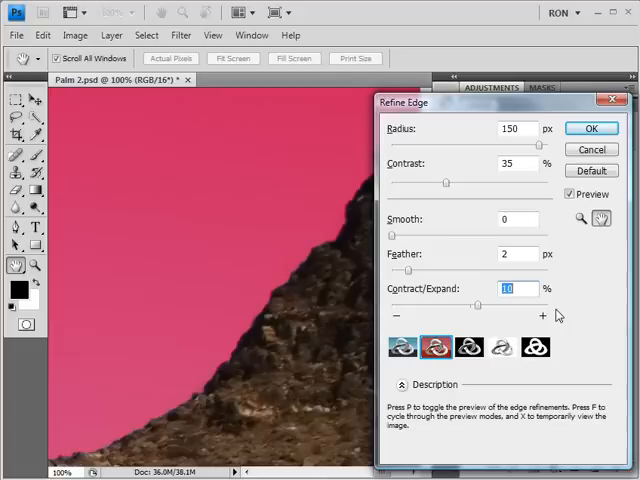
pyautogui.moveTo(592, 148)
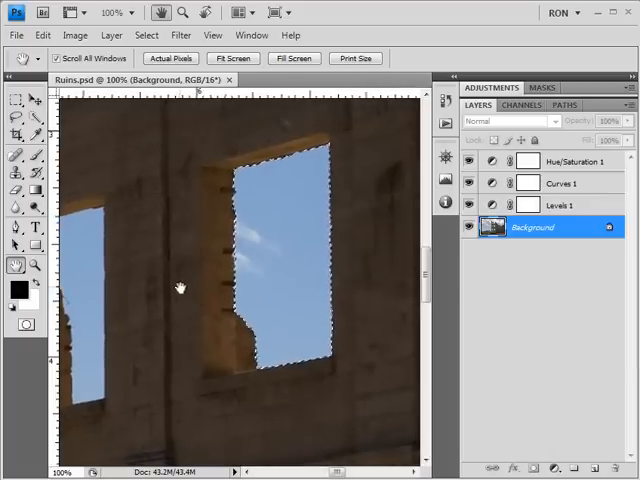
pyautogui.moveTo(584, 450)
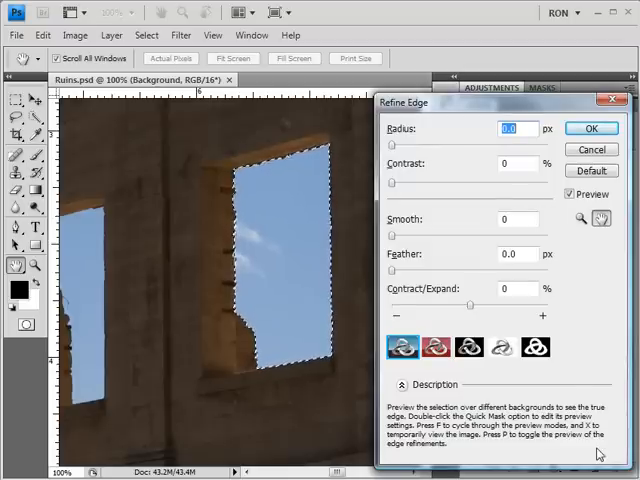
# - Preview the window selection as a black-and-white mask and raise Smooth to round its jagged outline
pyautogui.click(536, 348)
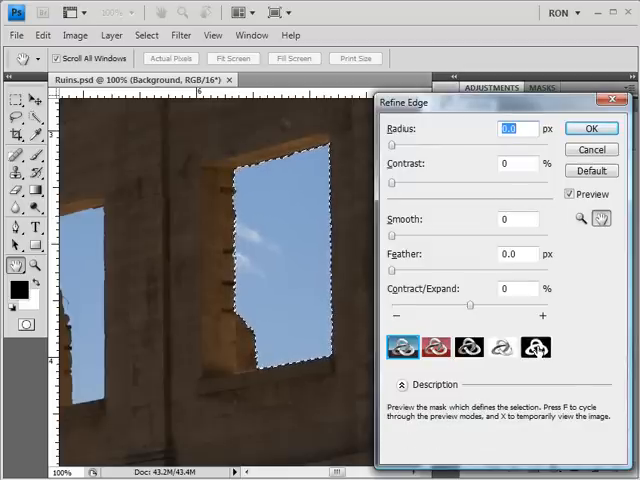
pyautogui.click(536, 348)
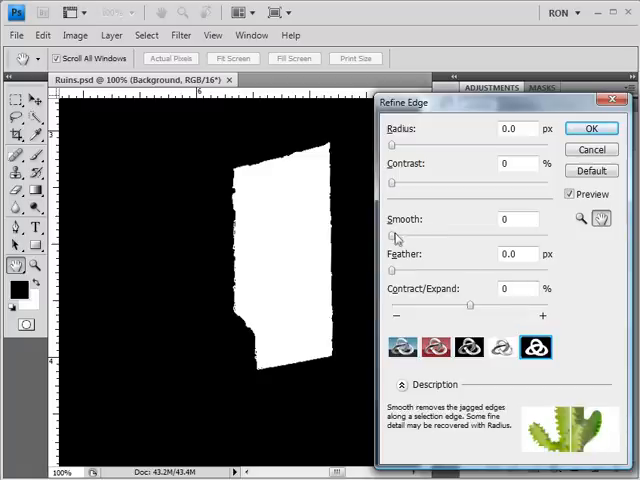
pyautogui.moveTo(392, 236); pyautogui.dragTo(428, 236)
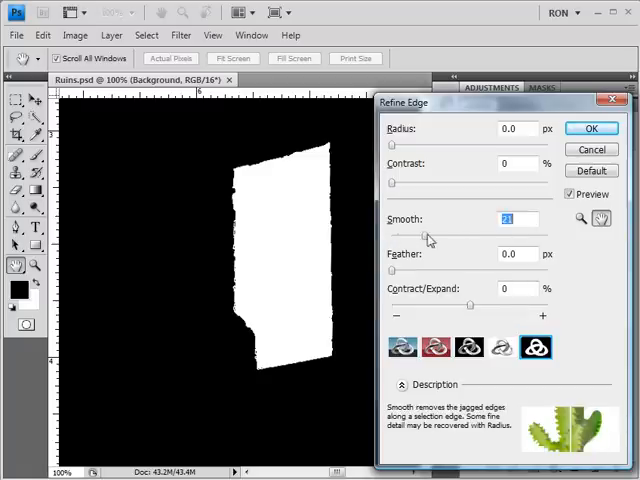
pyautogui.moveTo(428, 232); pyautogui.dragTo(490, 232)
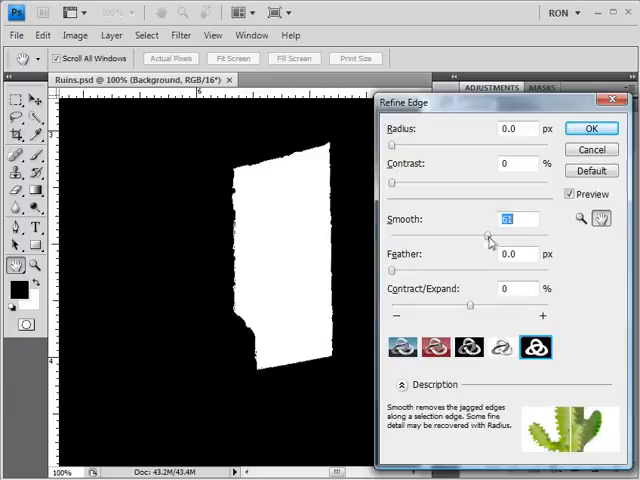
pyautogui.moveTo(488, 232); pyautogui.dragTo(508, 232)
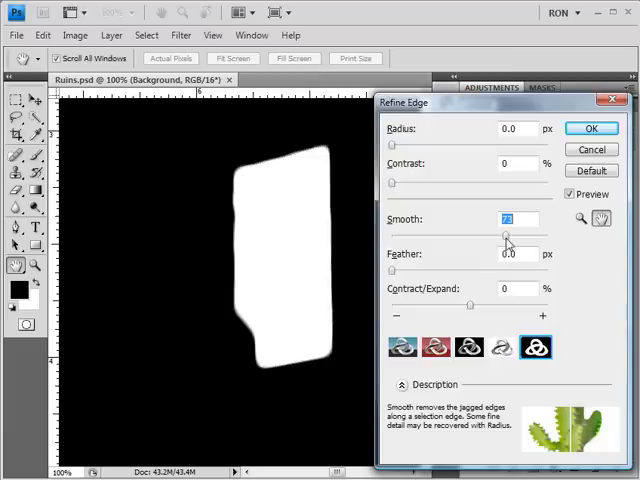
pyautogui.moveTo(504, 236)
pyautogui.write('6')
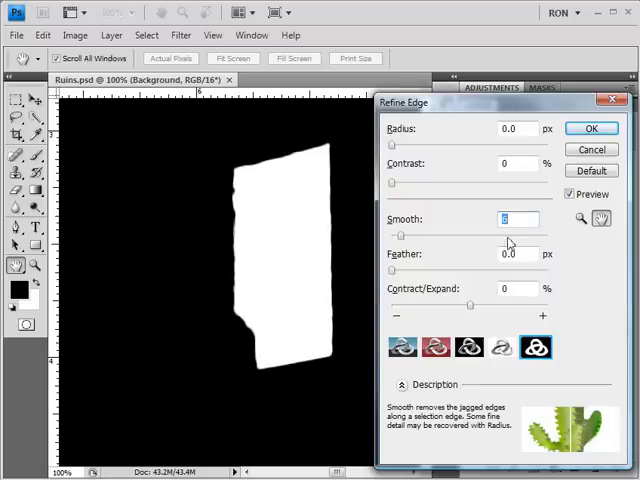
# - Cancel Refine Edge so the ruins window selection stays unchanged
pyautogui.click(590, 128)
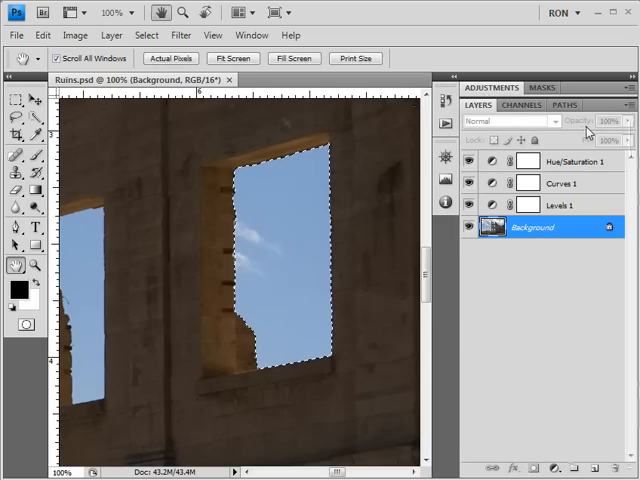